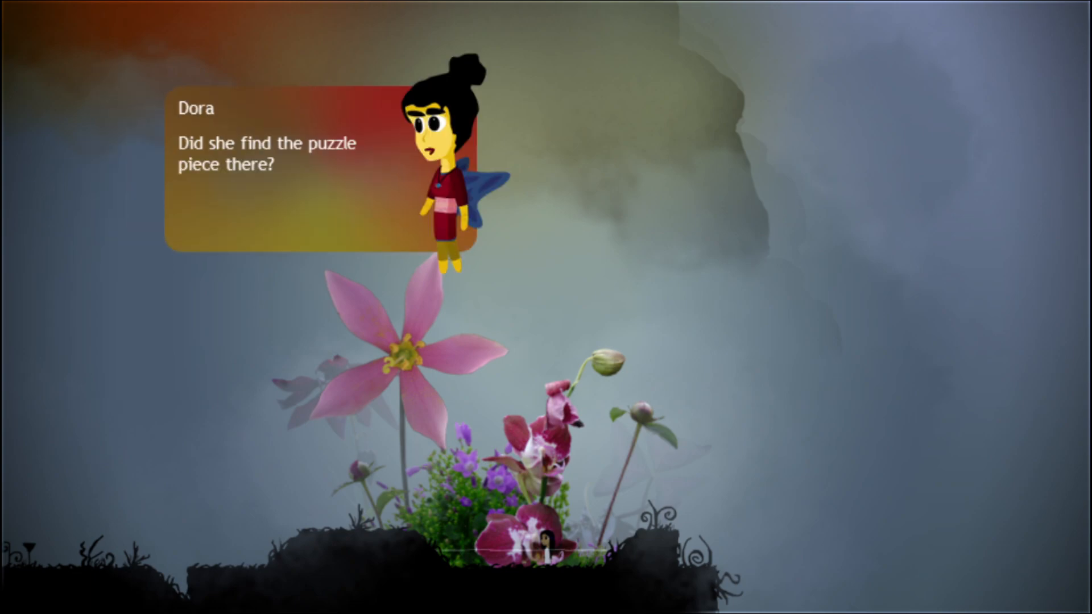
- Advance the dialogue to the bearded man's reply about her swimsuit
{"action": "left_click", "coordinate": [546, 307]}
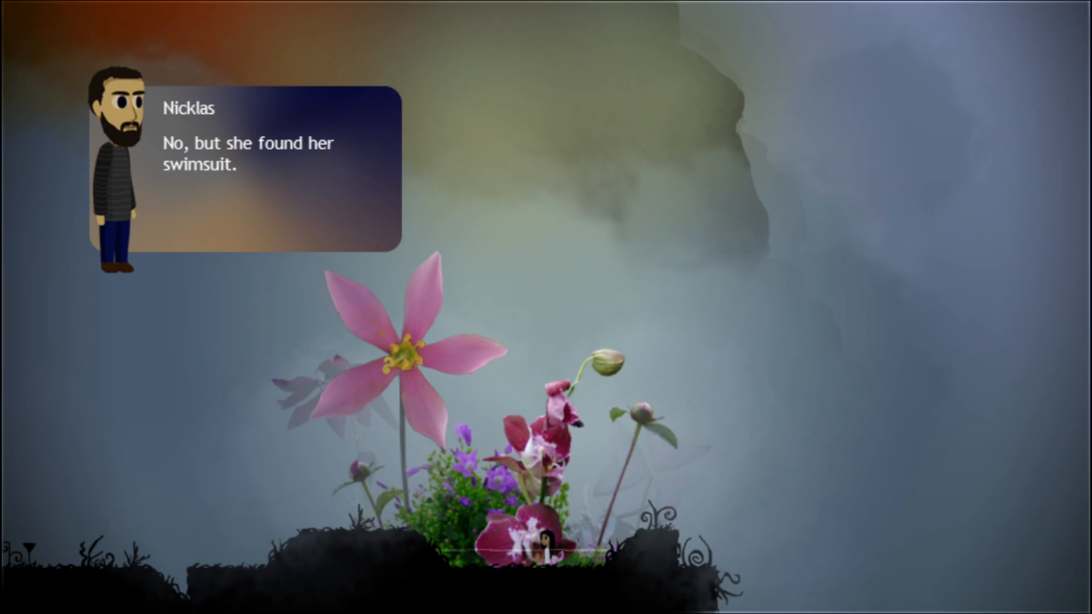